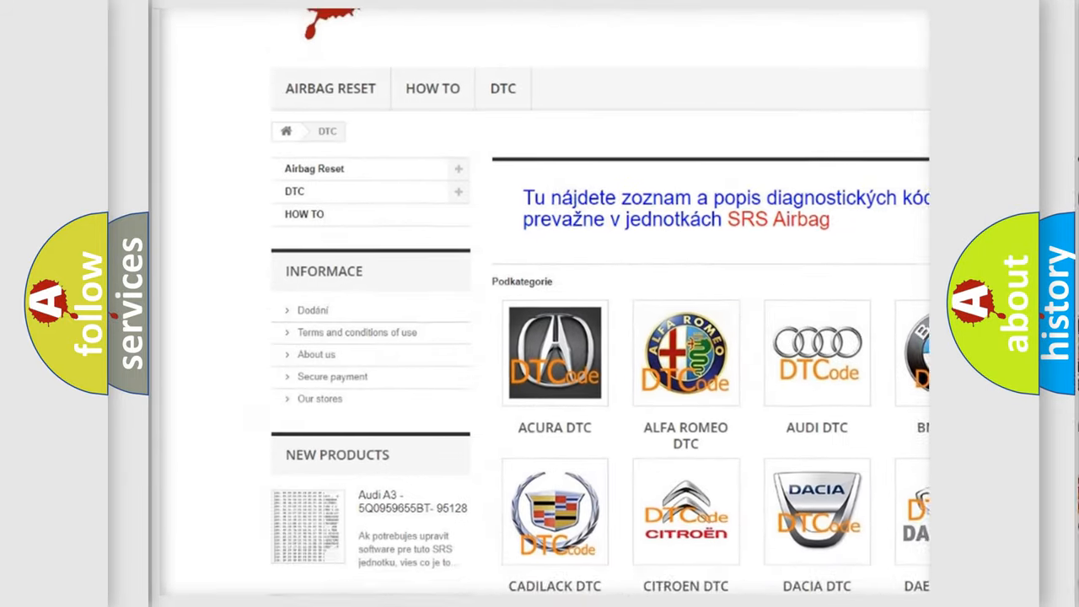
Step: Scroll the airbagreset.sk DTC page past the brand logos to the B-code list
scroll("down", 3)
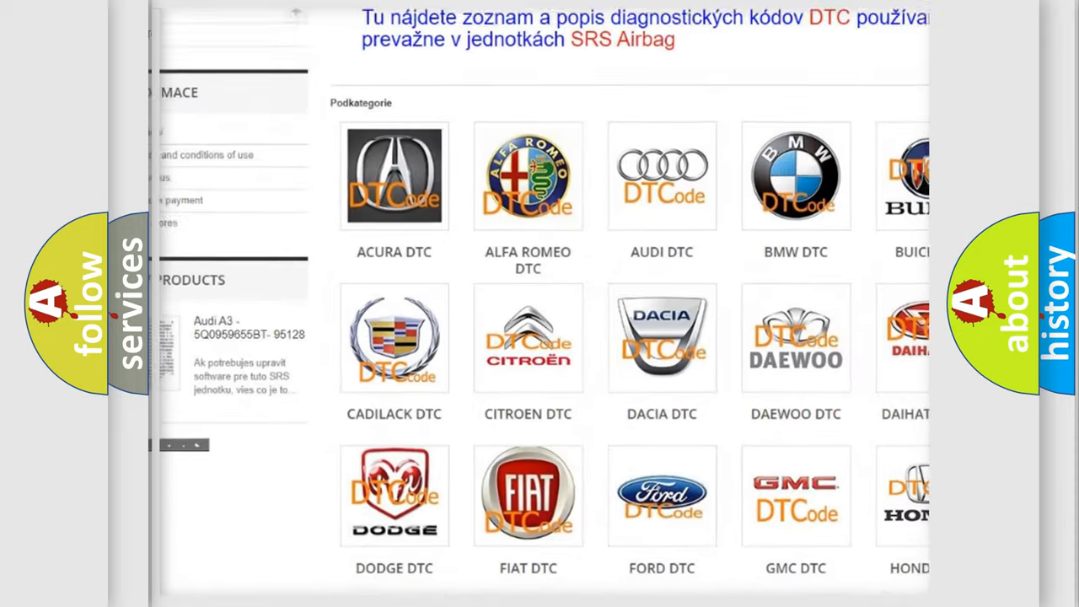
scroll("down", 3)
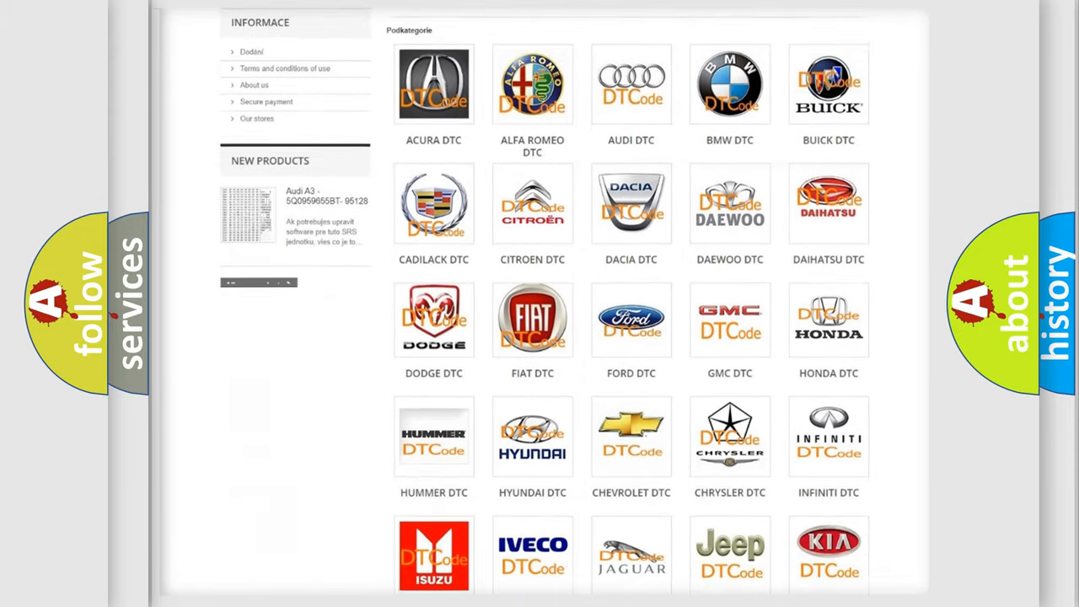
scroll("down", 3)
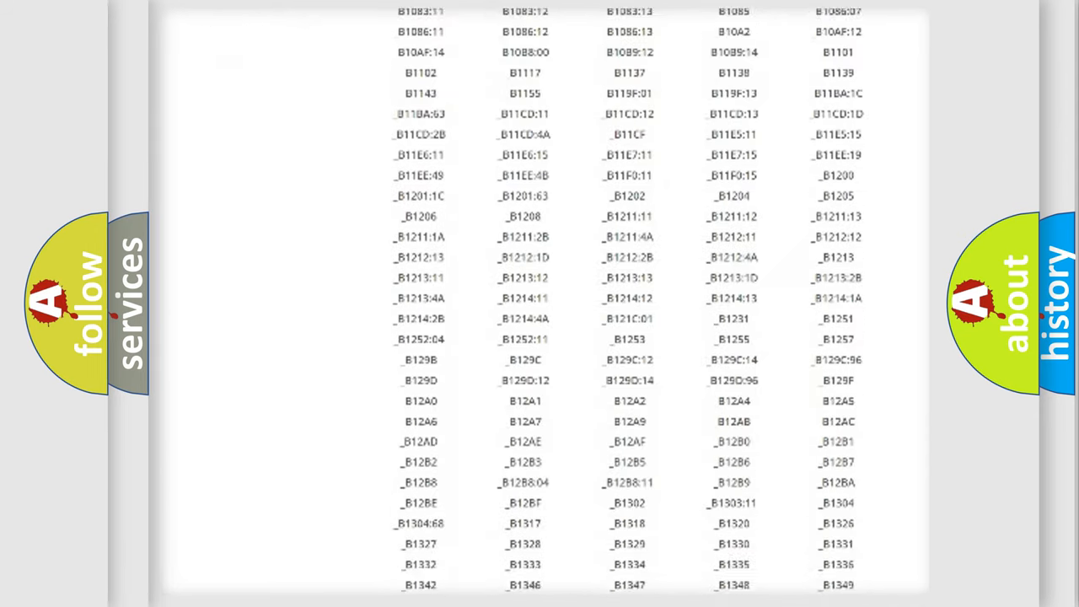
scroll("down", 3)
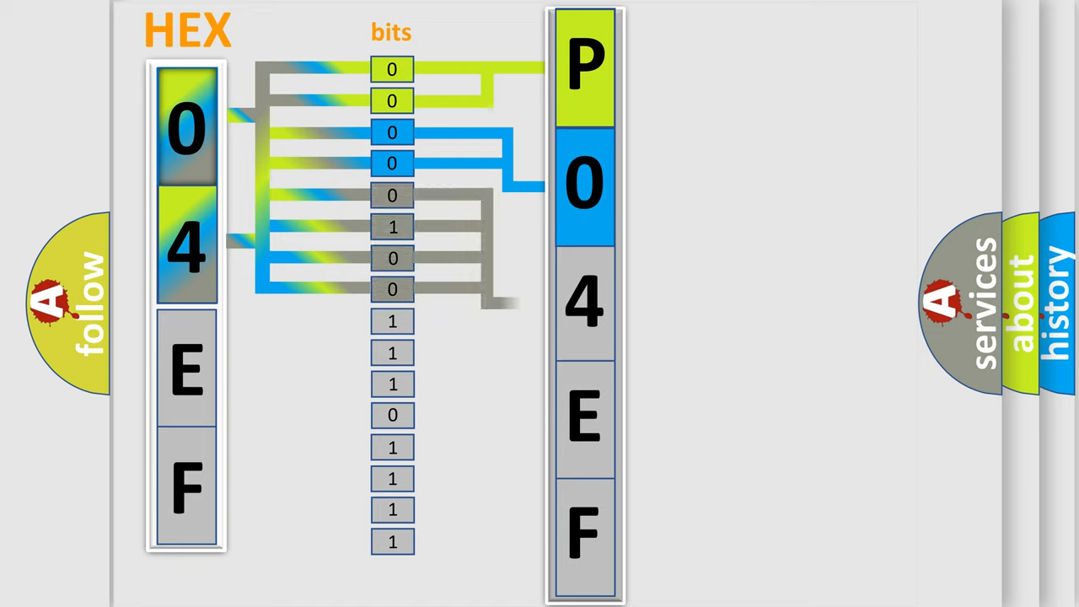
Step: Advance the slide to show the 04EF bit diagram and the 0000–1111 hex table
left_click(584, 304)
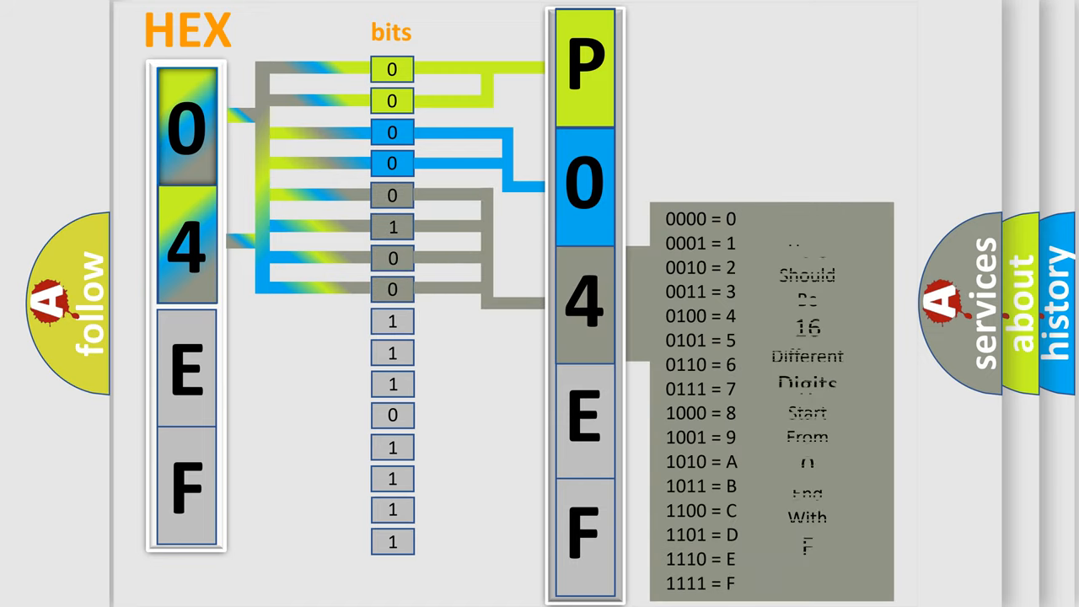